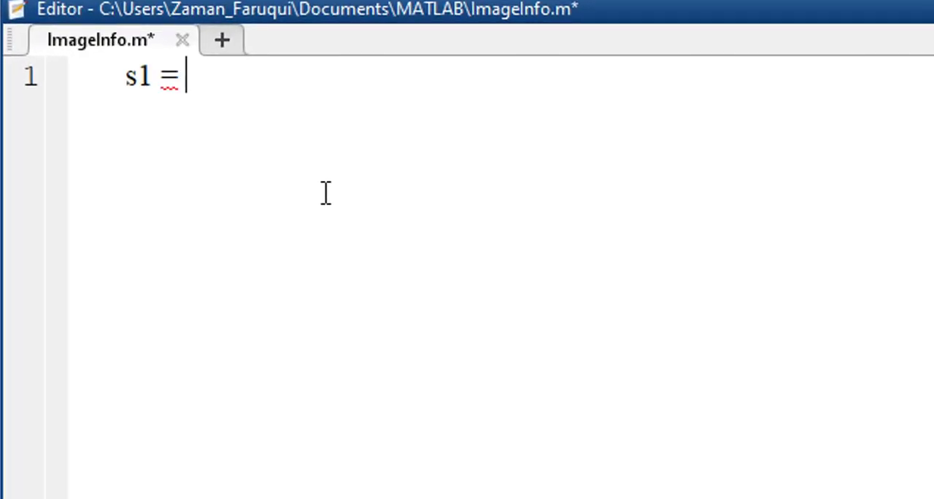
Write s1 = ones(64,1); and imshow(s1) to display a 64-by-1 white column
type("ones(")
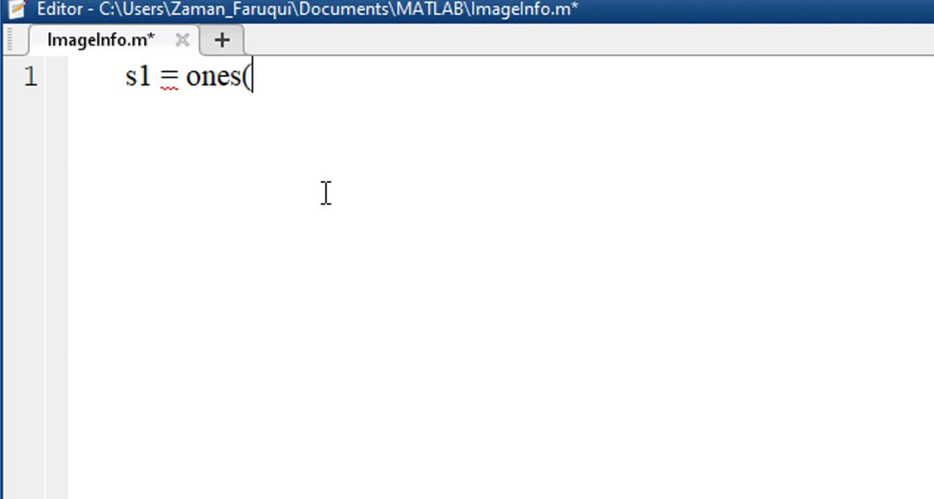
type("64,1)")
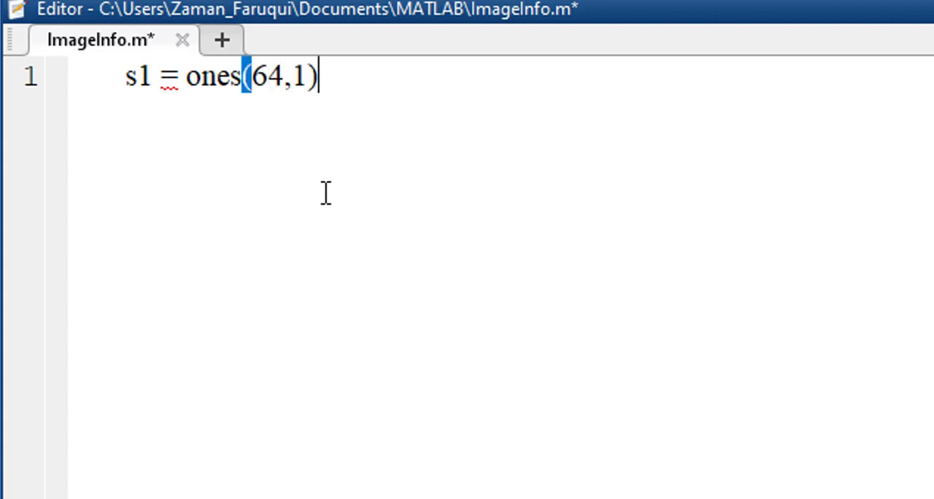
type(";")
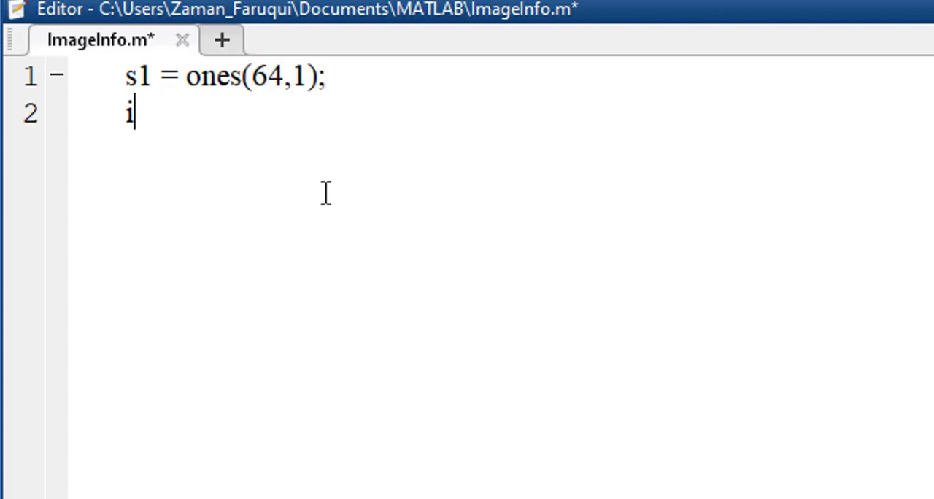
type("mshow(")
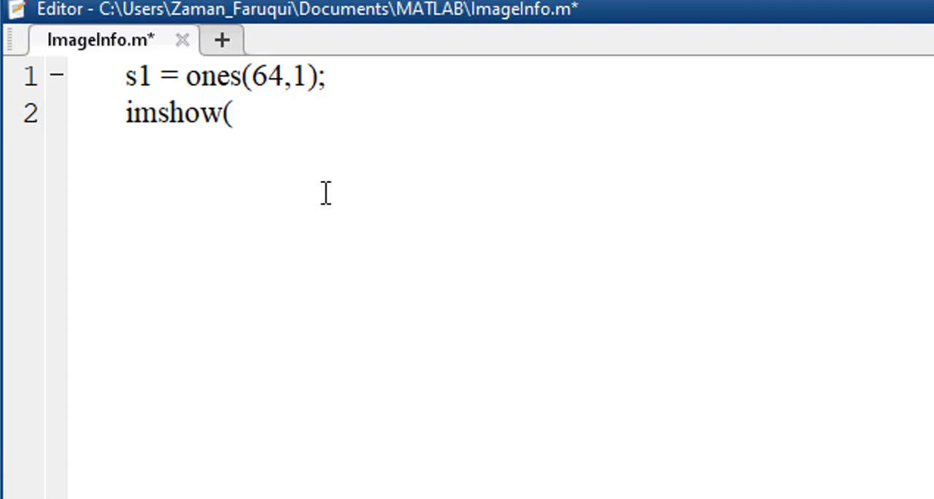
type("s1")
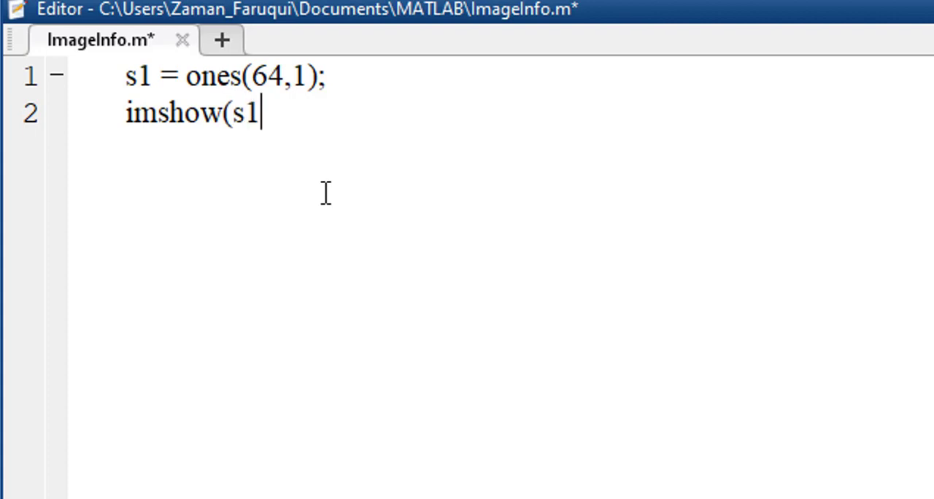
type(")")
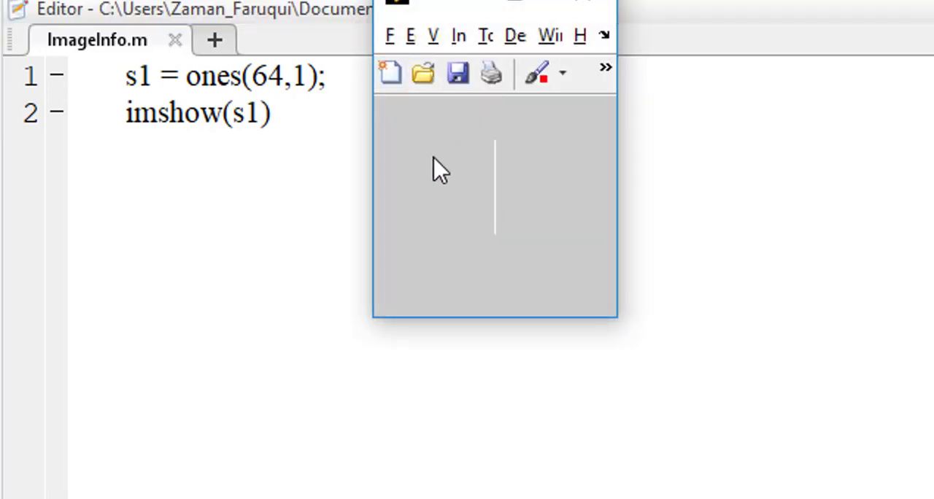
mouse_move(566, 245)
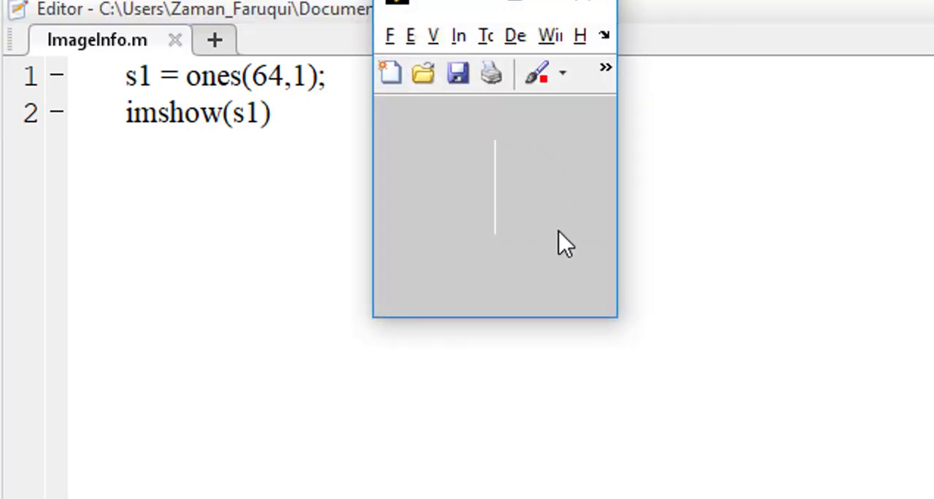
mouse_move(547, 229)
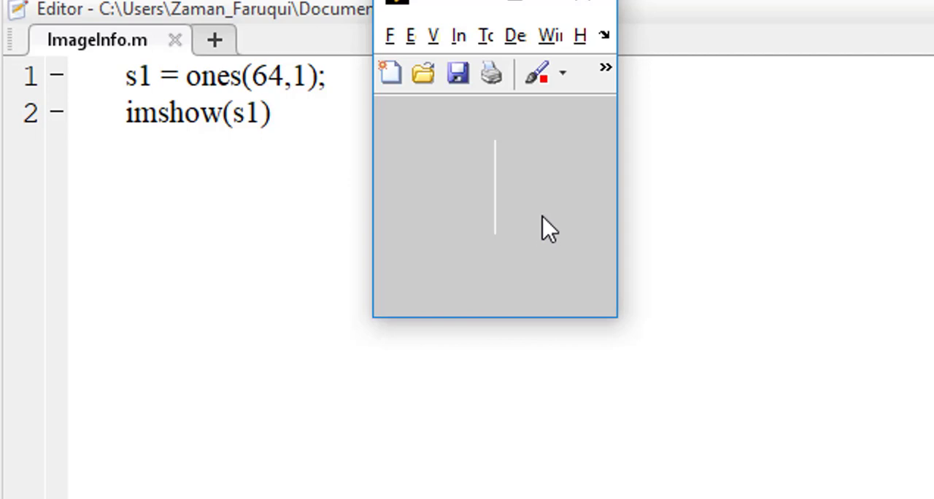
mouse_move(503, 175)
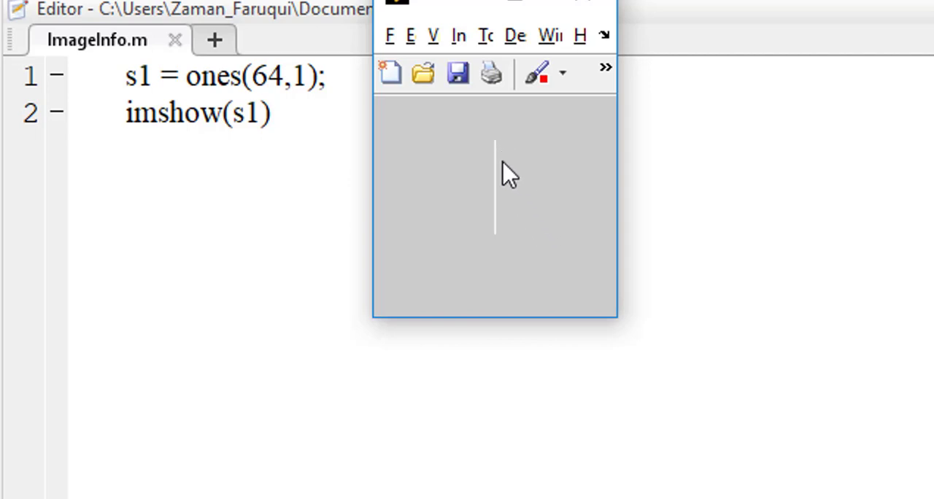
mouse_move(520, 144)
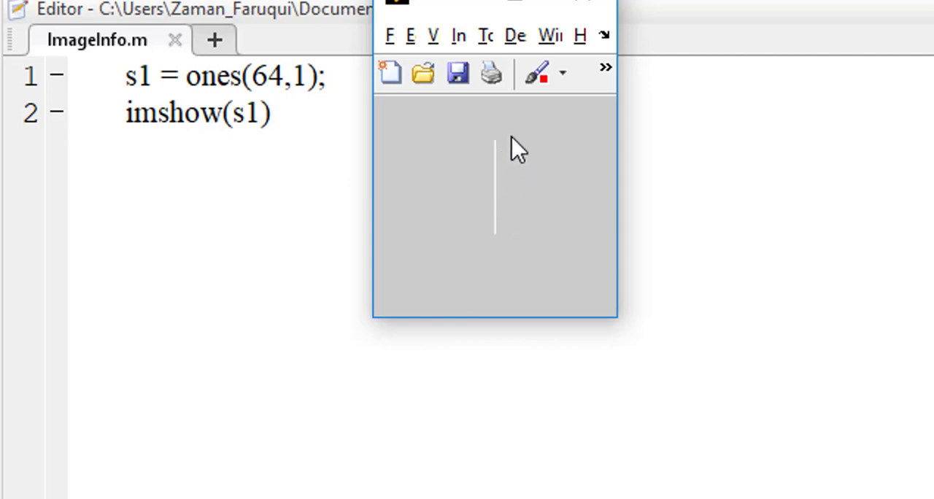
mouse_move(546, 202)
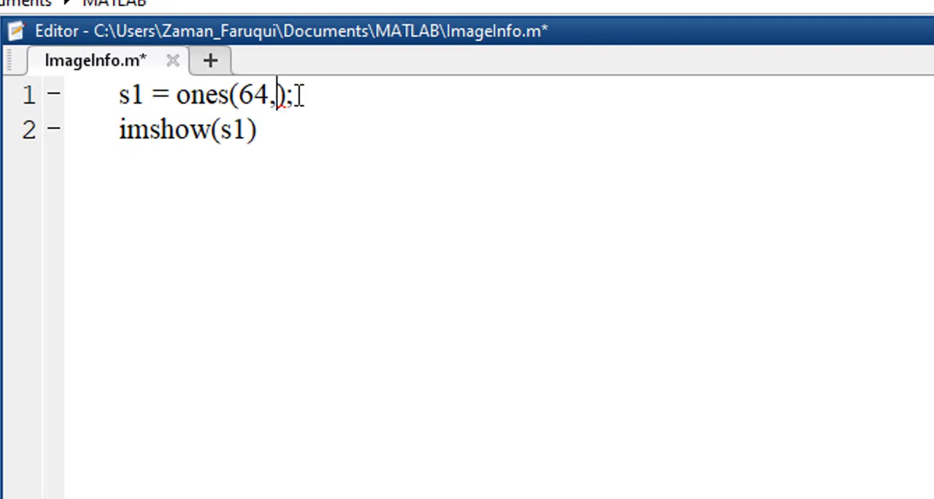
Change s1 to ones(100,64), then save and rerun to show the white rectangle
type("64")
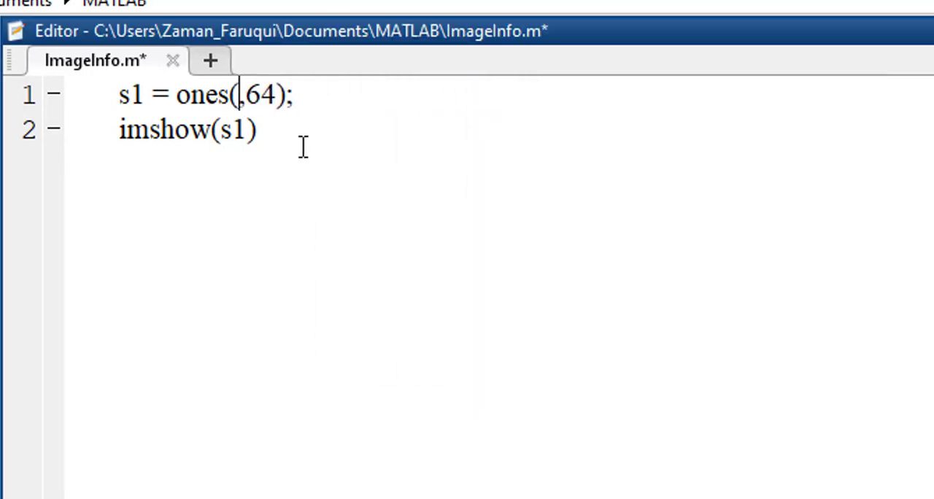
type("100")
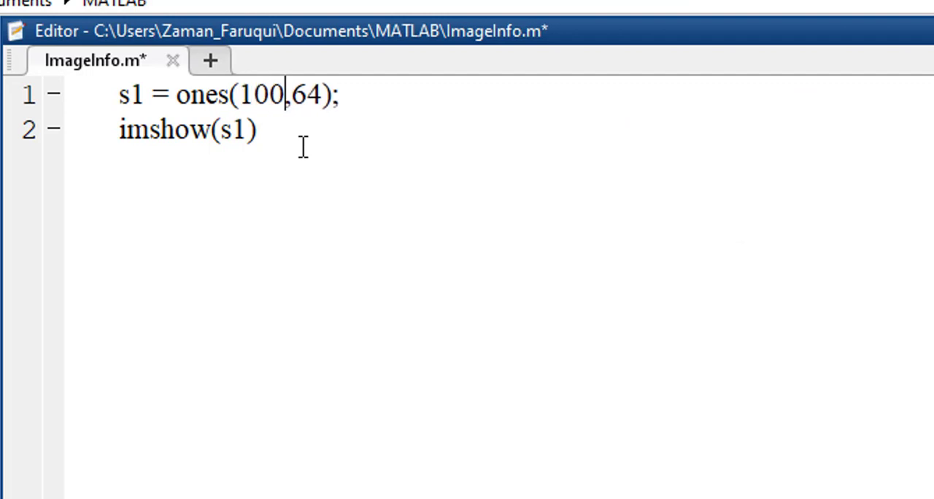
key("ctrl+s")
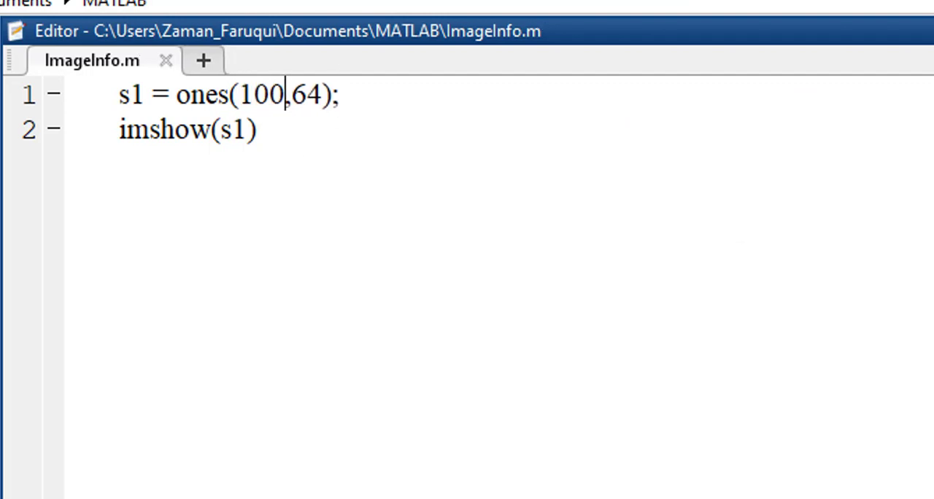
key("f5")
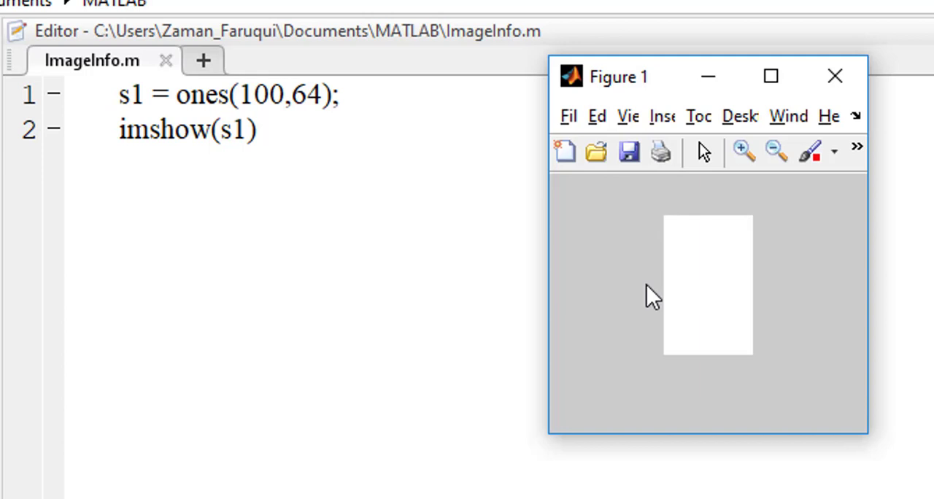
mouse_move(780, 265)
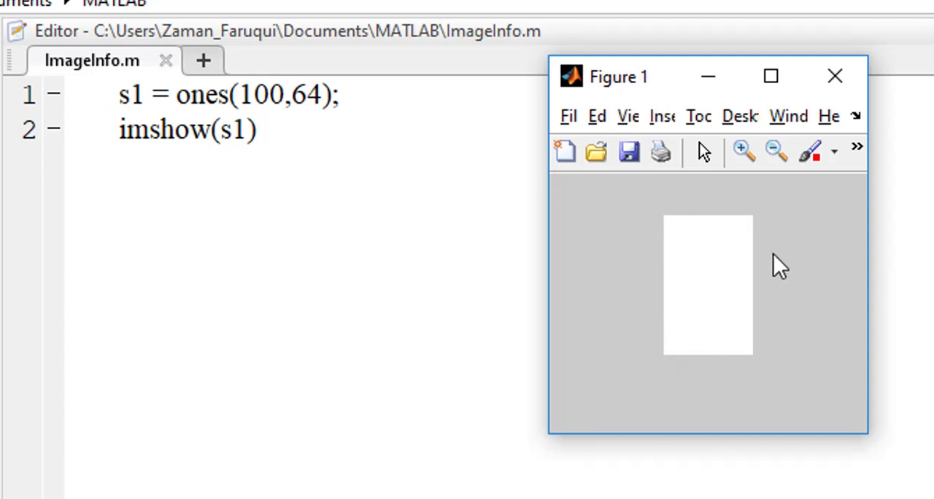
mouse_move(620, 329)
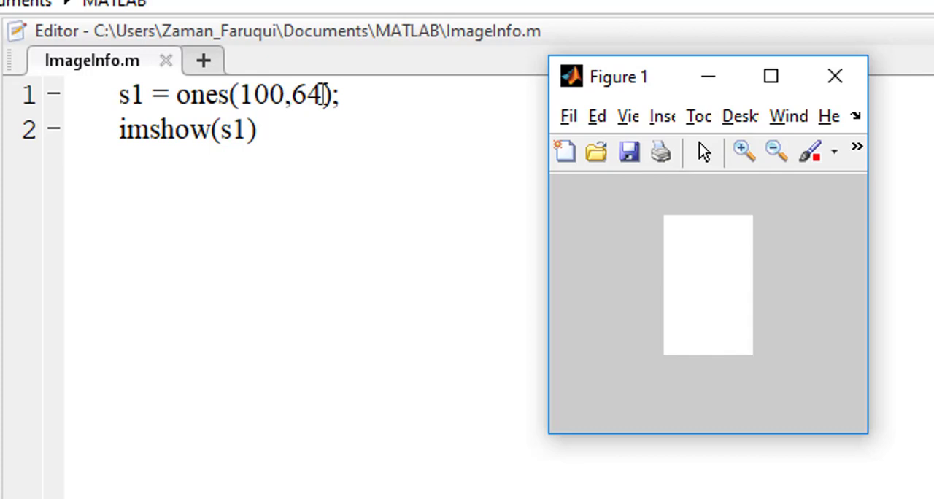
Restore s1 to ones(64, 1) and move to the imshow line for rewriting
double_click(281, 94)
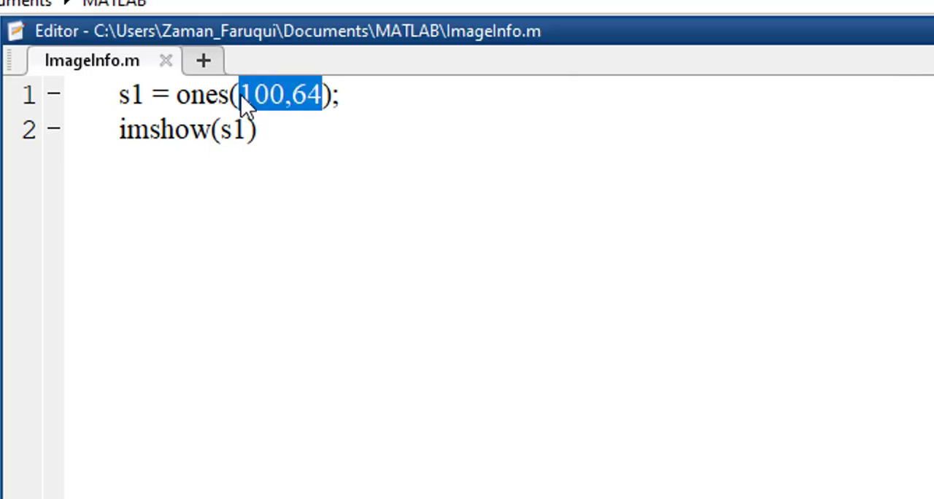
type("64, 1")
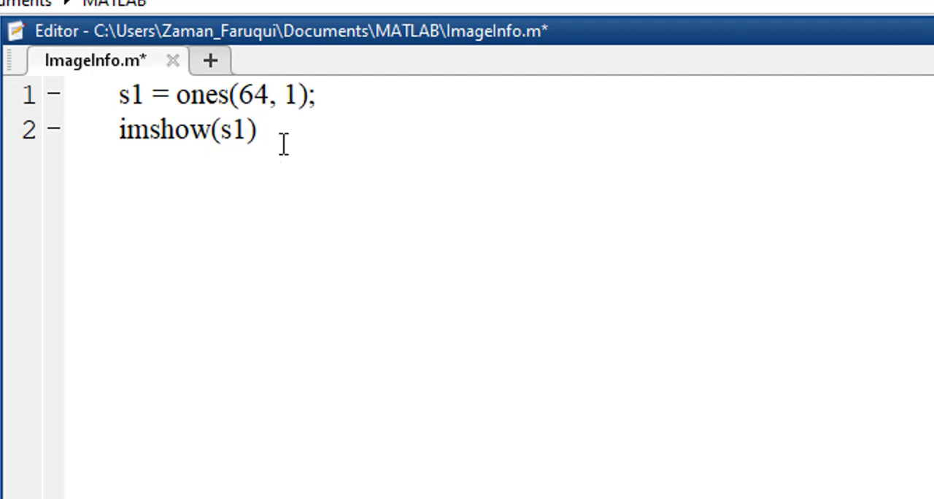
left_click(299, 95)
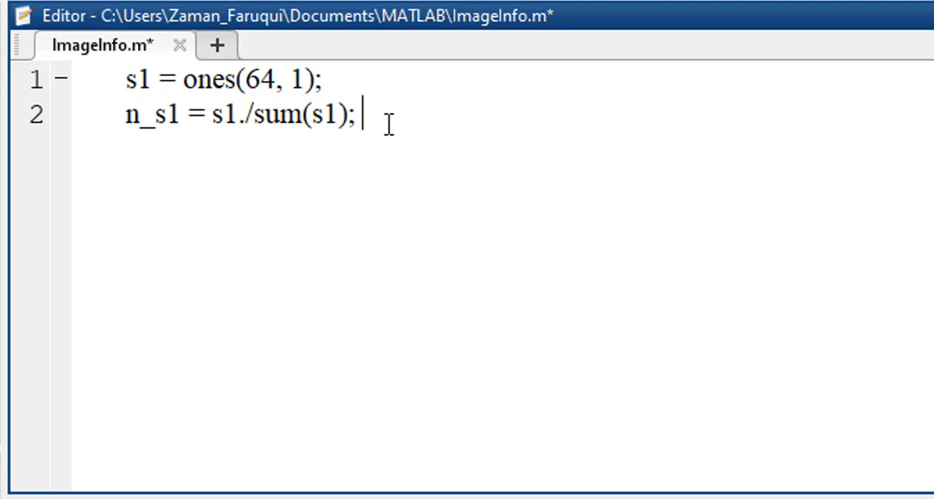
mouse_move(412, 113)
type("c1 = conv(n_s1,n_s1);")
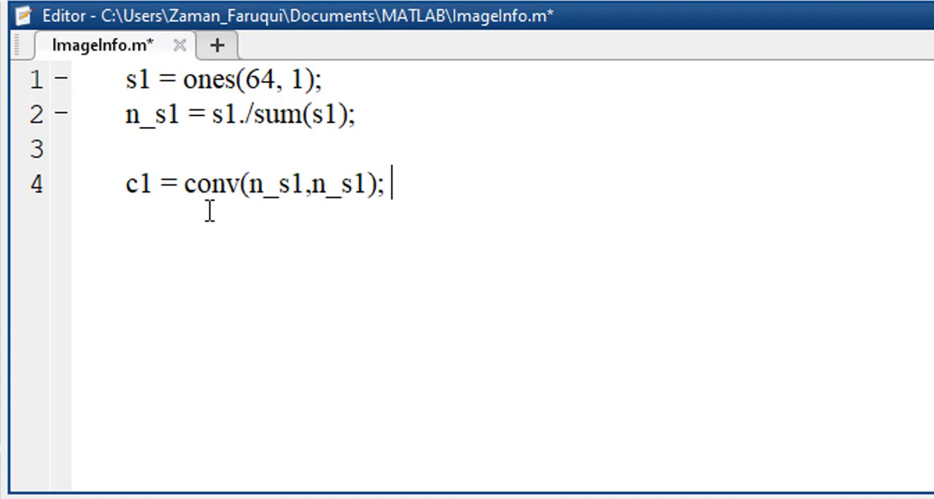
mouse_move(283, 184)
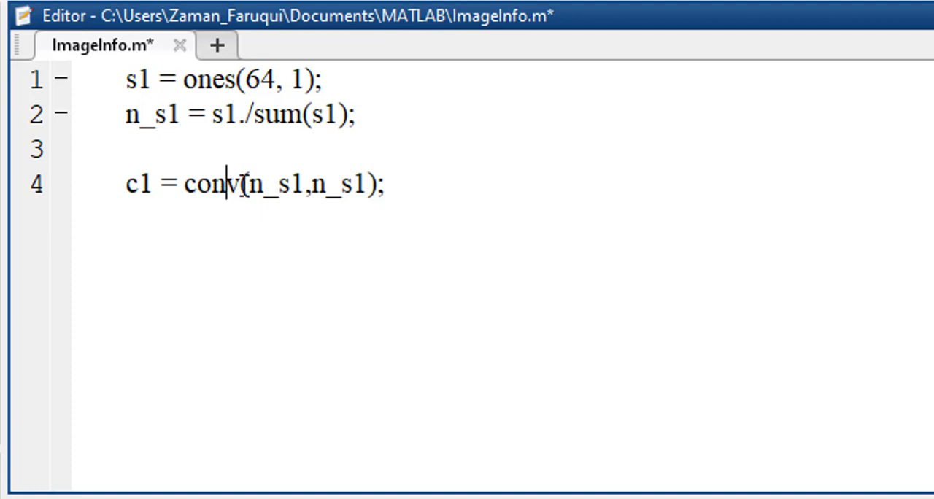
Highlight conv and its n_s1 argument, then add n_c1 = c1./sum(c1); below
double_click(215, 183)
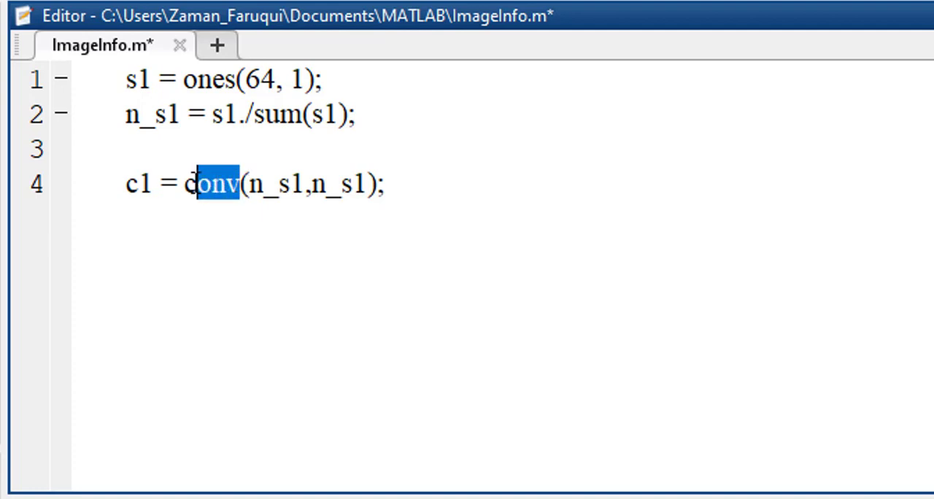
double_click(211, 183)
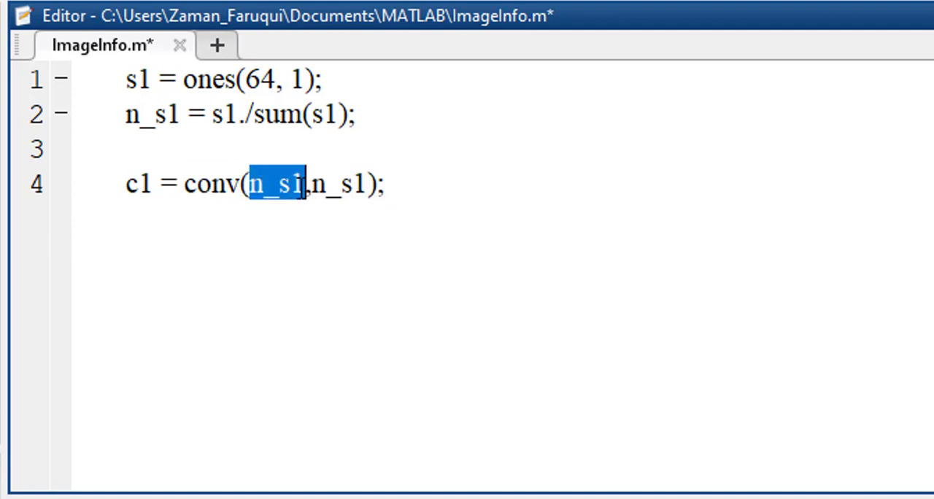
left_click(165, 217)
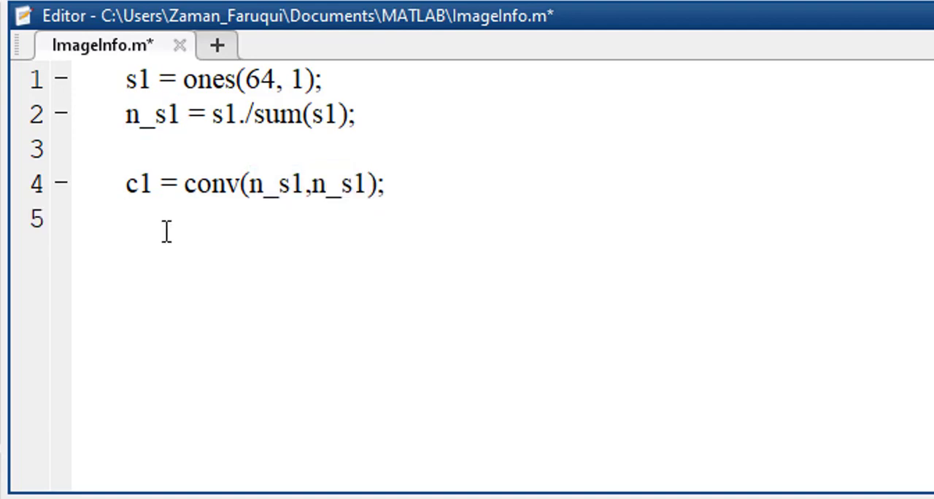
type("n_c1 = c1./sum(c1);")
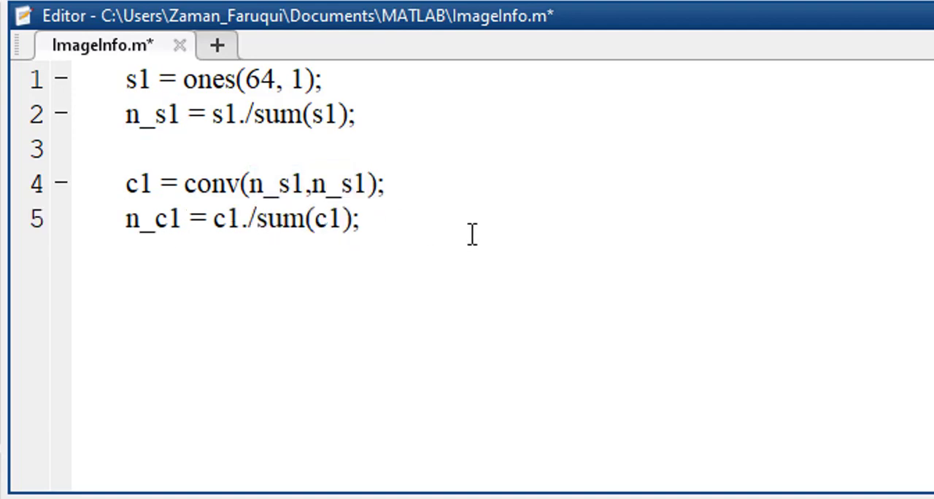
mouse_move(541, 442)
type("n_c2 = c2./sum(c2);")
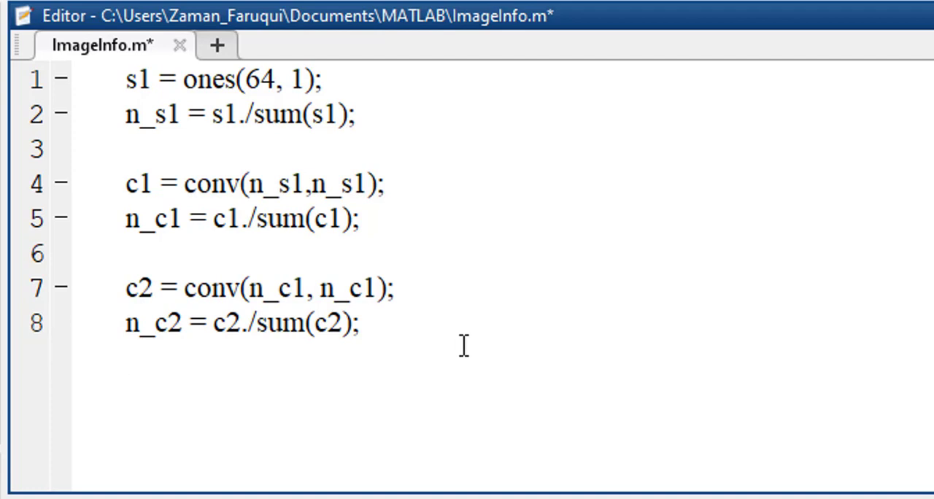
Add the third convolution c3 = conv(n_c2, n_c2) and n_c3 = n_c2./sum(n_c2);
key("enter")
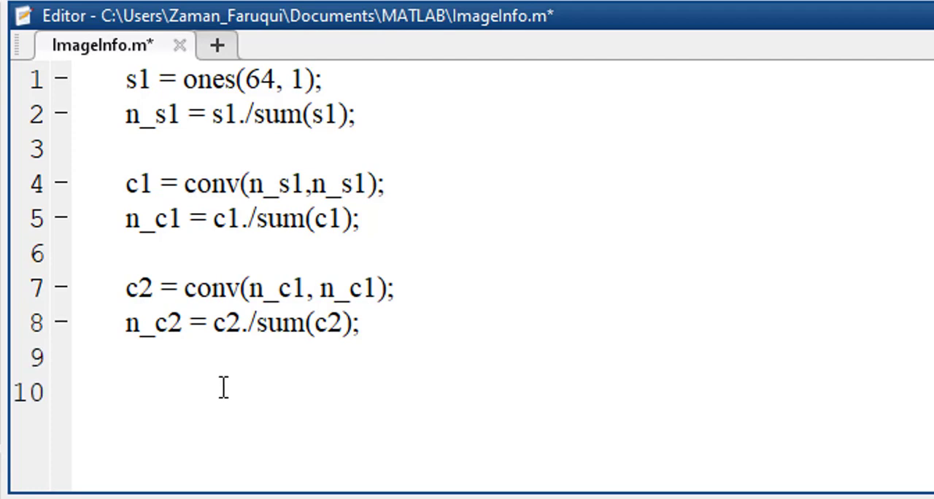
type("c3 = conv(n_c2, n_c2);")
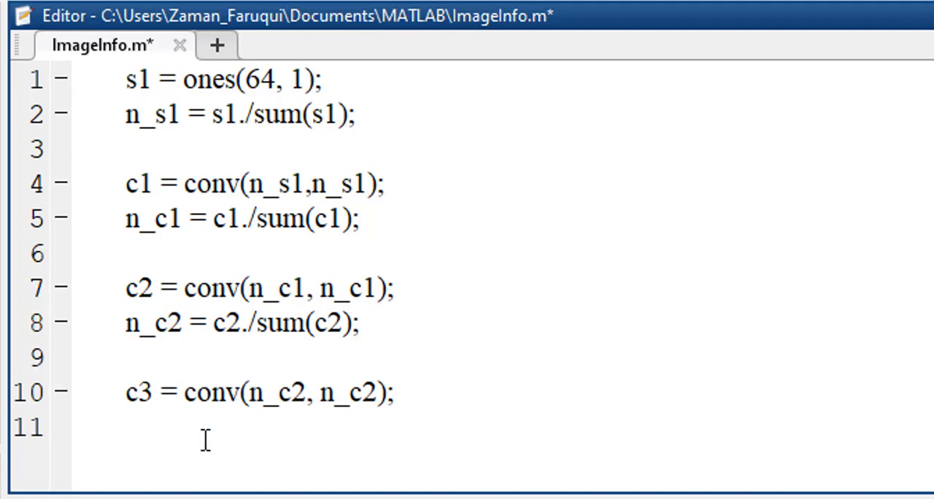
type("n_c3 = n_c2./sum(n_c2);")
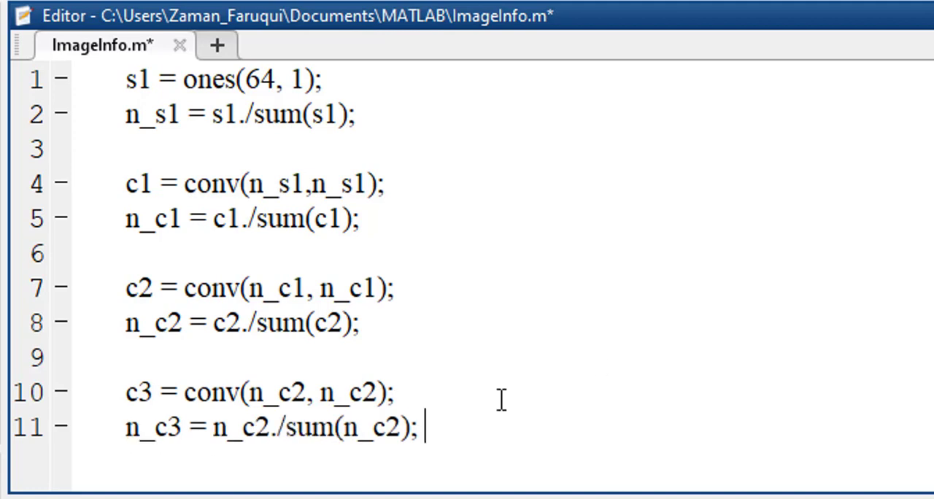
key("enter")
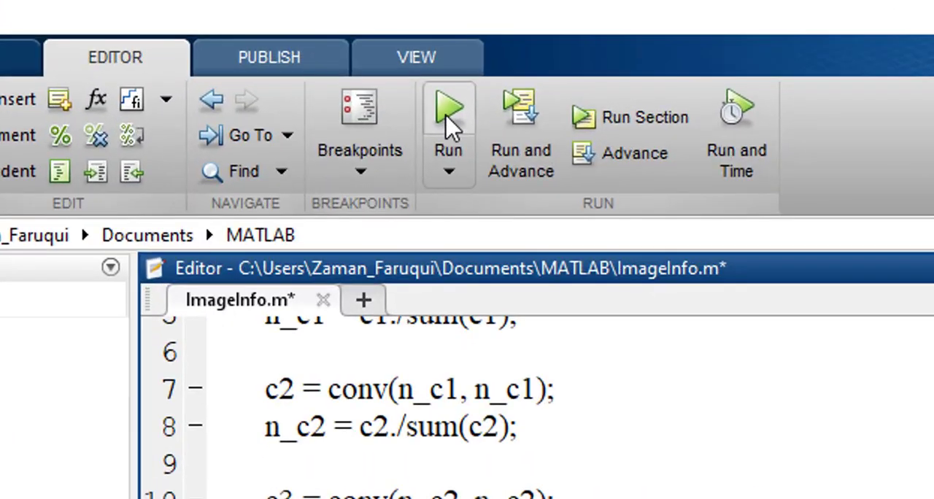
Run the script to plot the flat line, triangle and two bell-shaped curves
left_click(448, 109)
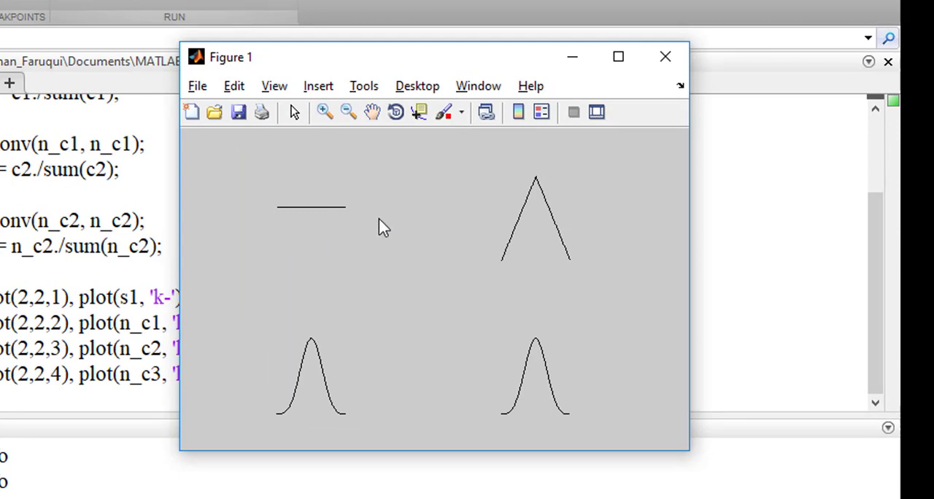
mouse_move(365, 210)
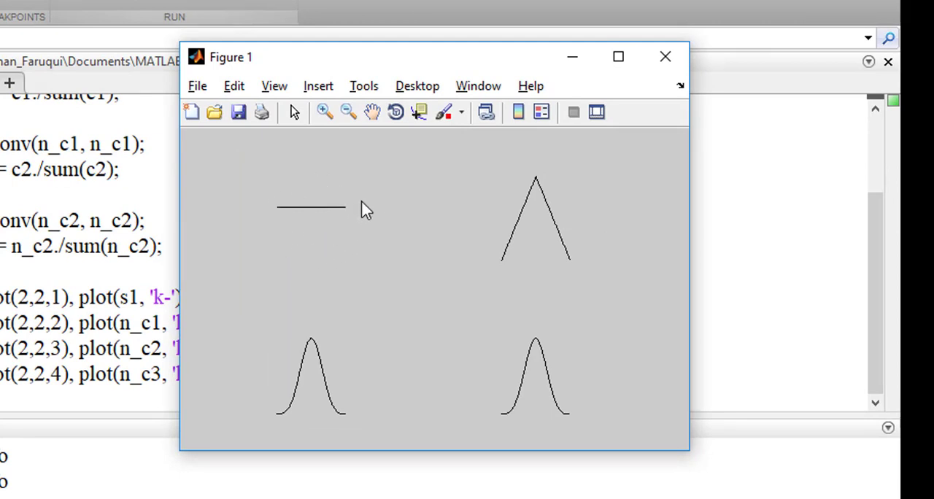
mouse_move(591, 290)
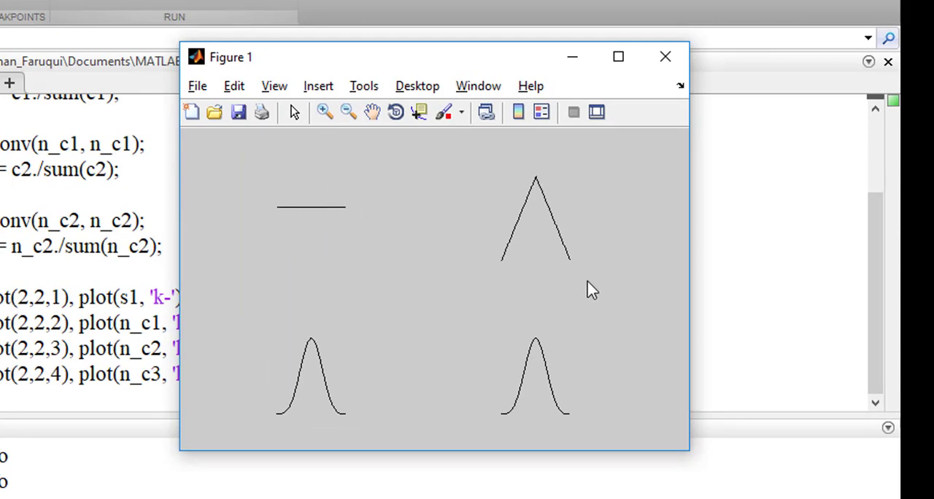
mouse_move(501, 235)
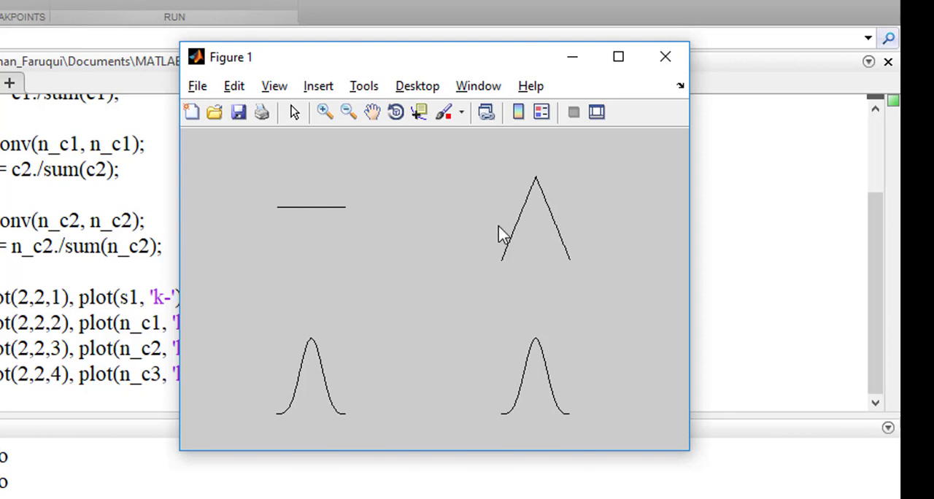
mouse_move(521, 273)
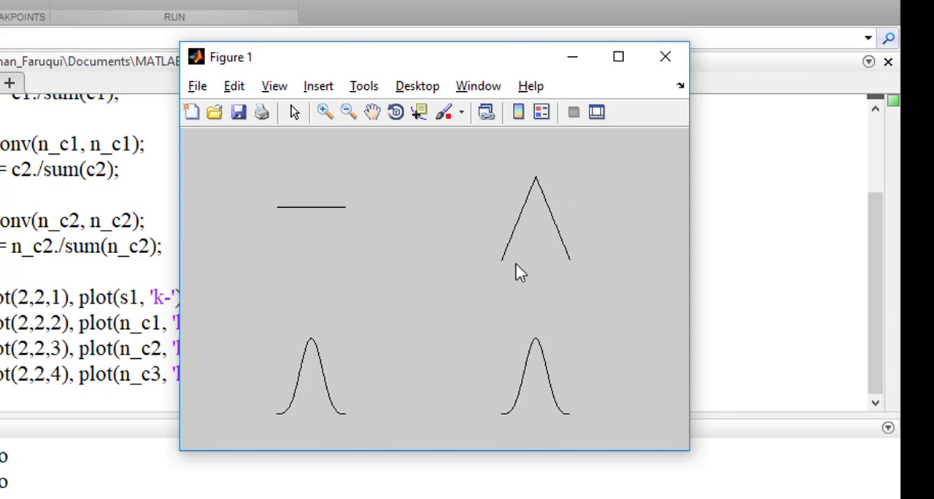
mouse_move(545, 263)
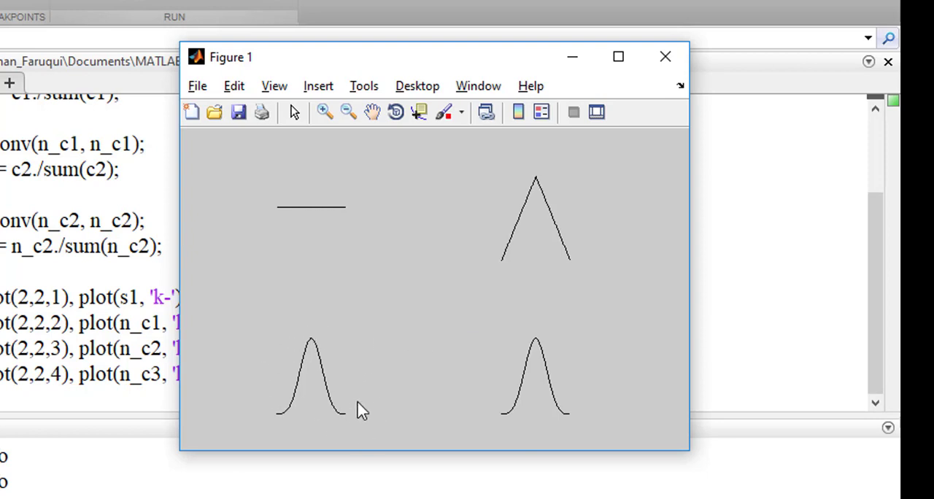
mouse_move(478, 361)
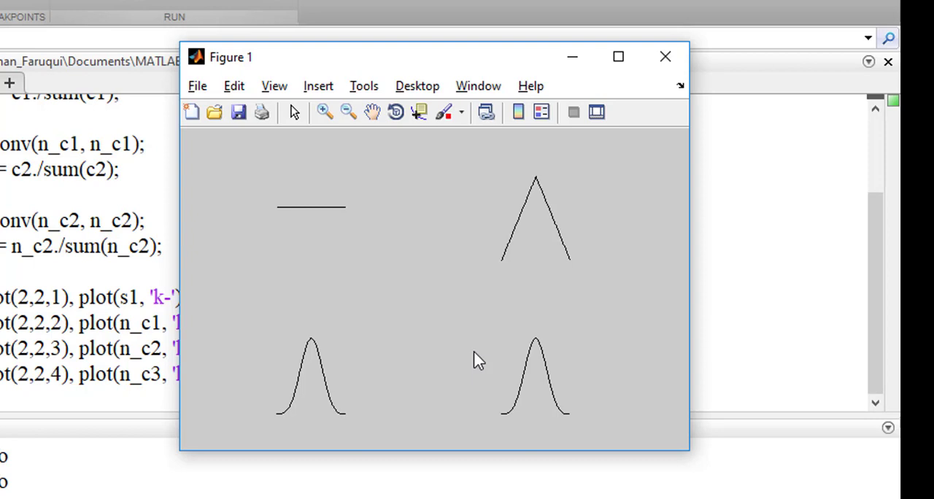
mouse_move(589, 424)
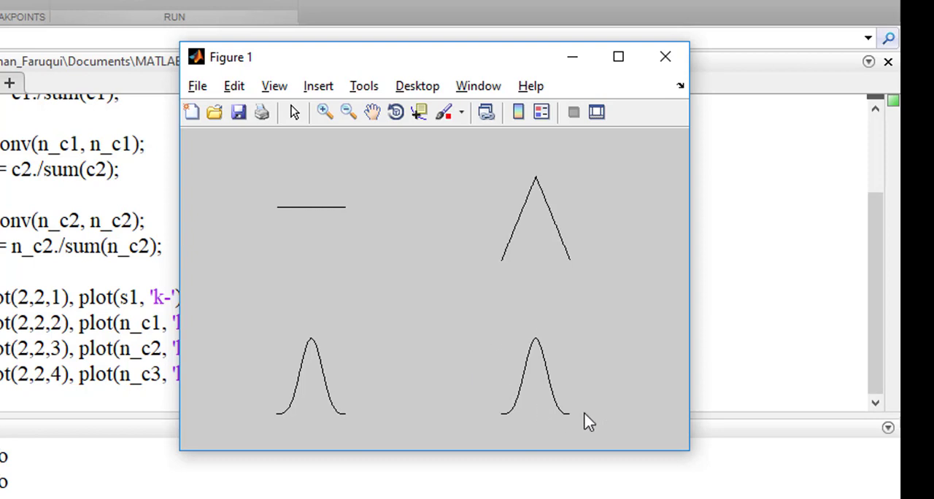
mouse_move(558, 364)
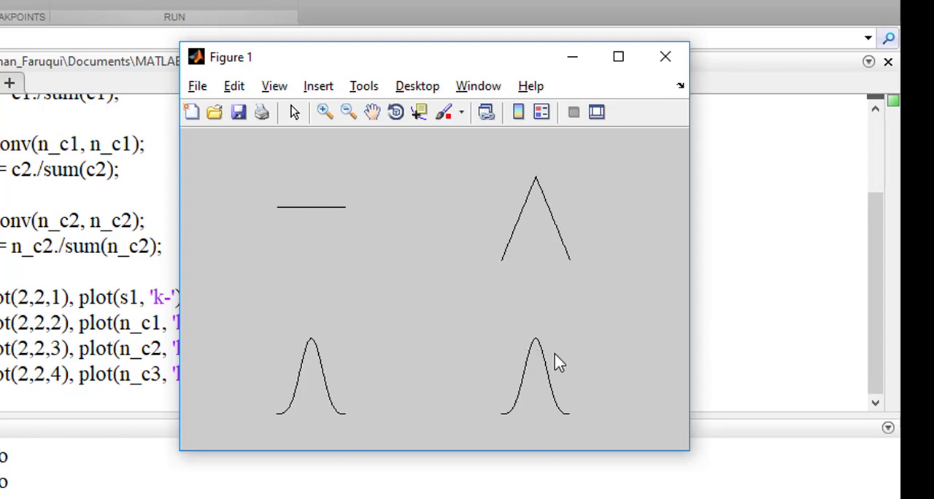